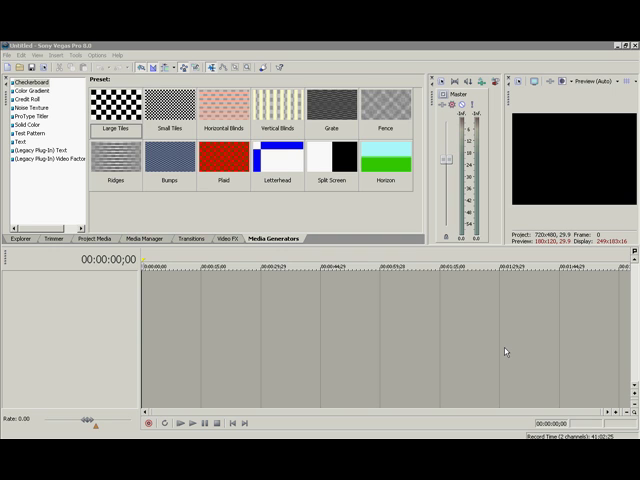
{"action": "mouse_move", "coordinate": [351, 287]}
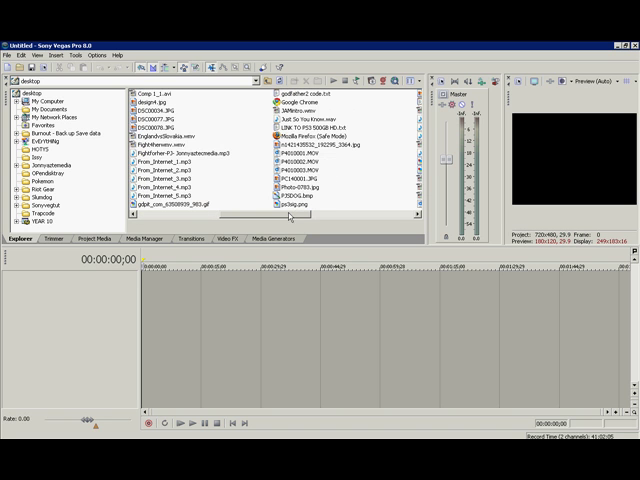
Scroll the Explorer file list right to bring Video-0004.mp4 into view
{"action": "scroll", "scroll_direction": "right", "scroll_amount": 3}
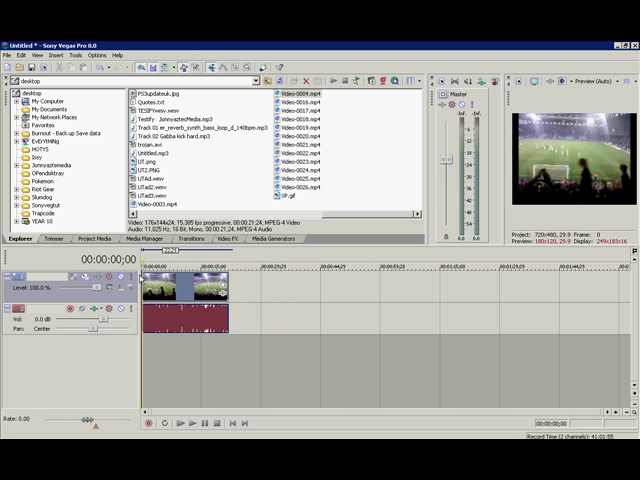
{"action": "mouse_move", "coordinate": [168, 416]}
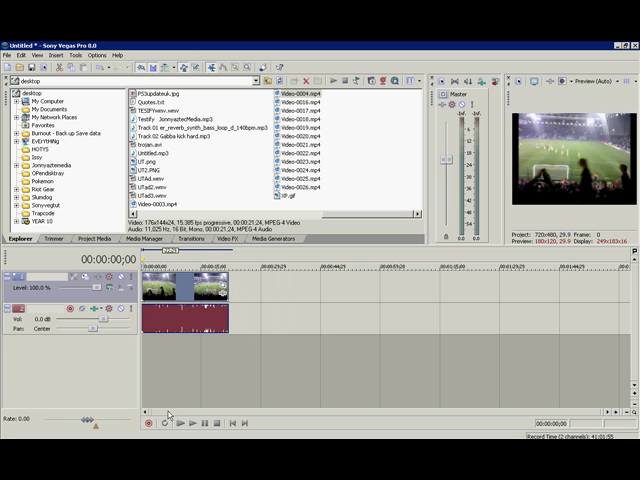
{"action": "mouse_move", "coordinate": [189, 423]}
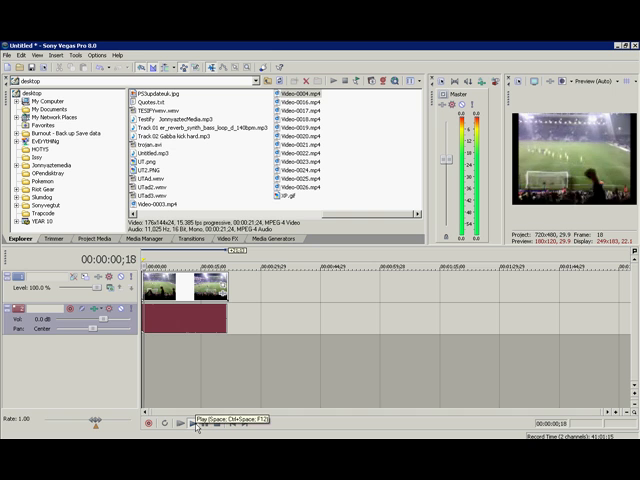
{"action": "left_click", "coordinate": [192, 425]}
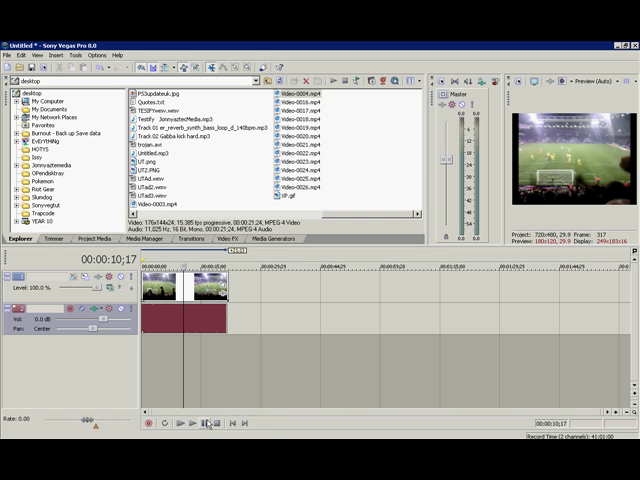
{"action": "mouse_move", "coordinate": [206, 424]}
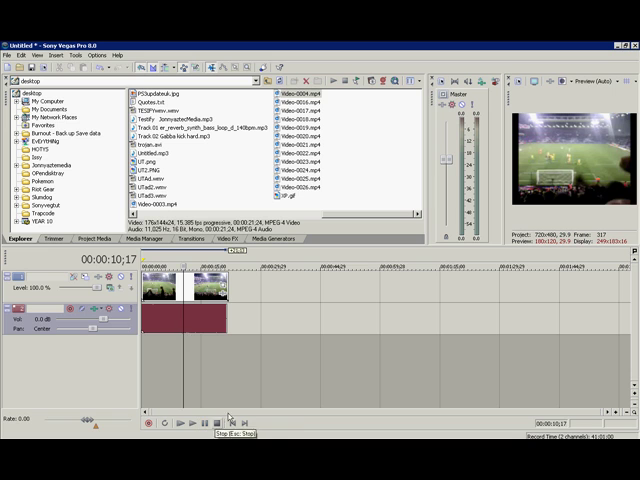